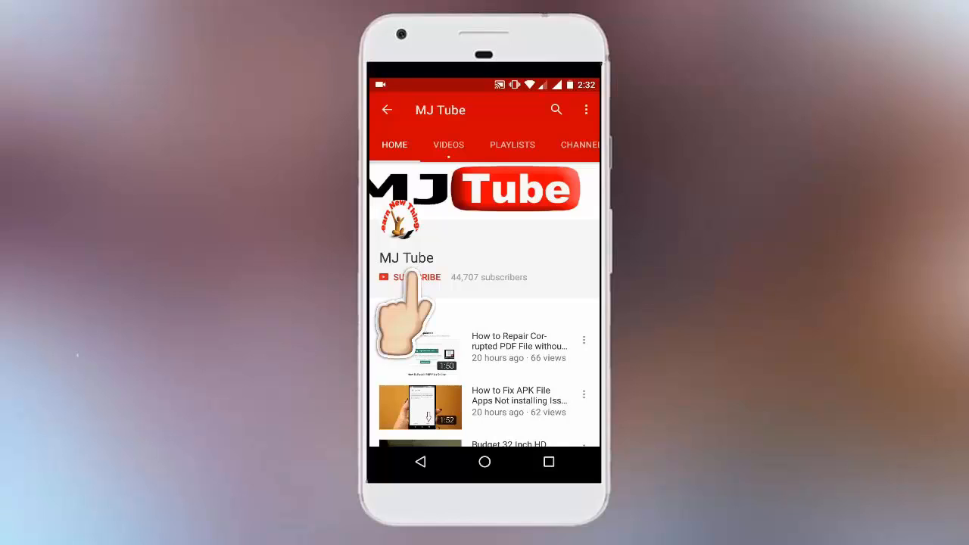
Open the SamFirm_v0.3.6 folder from its desktop shortcut in File Explorer
{"action": "left_click", "coordinate": [409, 277]}
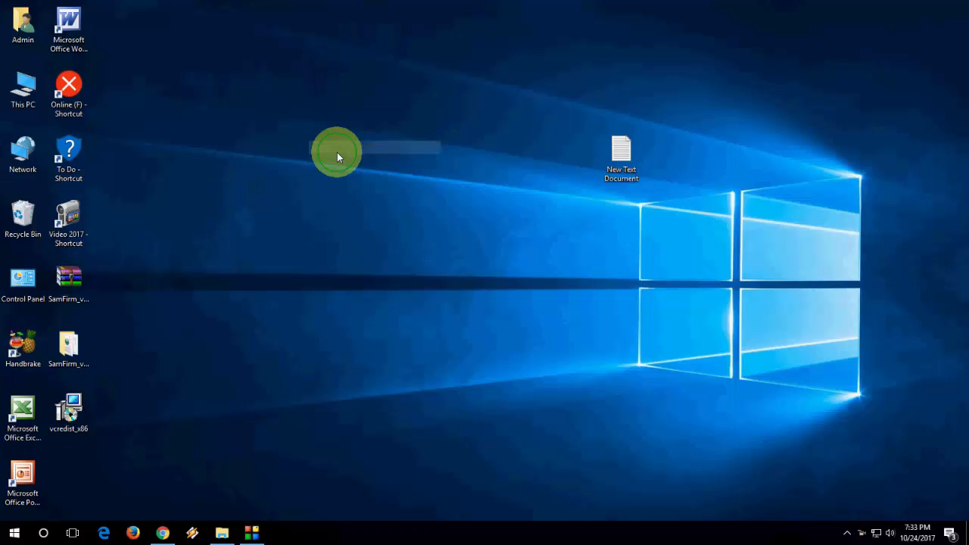
{"action": "mouse_move", "coordinate": [225, 317]}
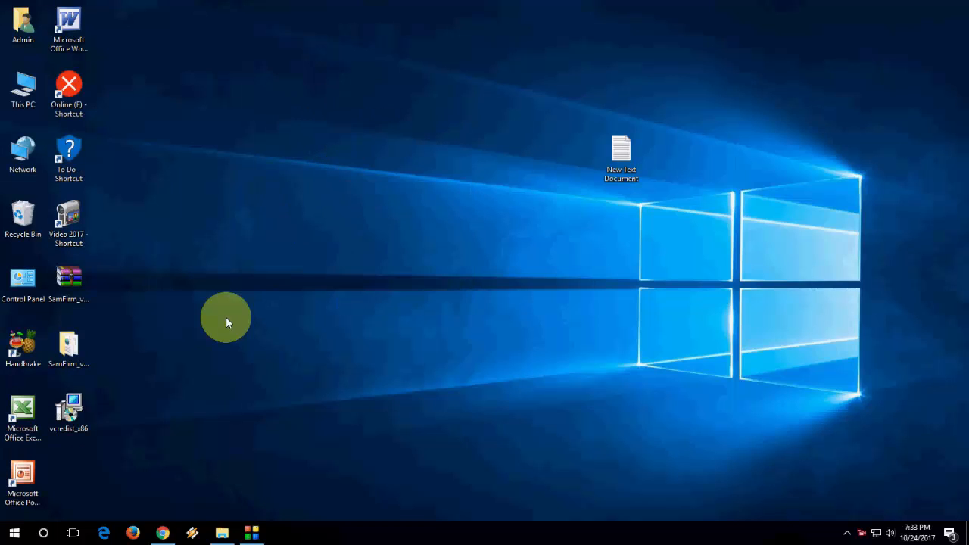
{"action": "mouse_move", "coordinate": [224, 508]}
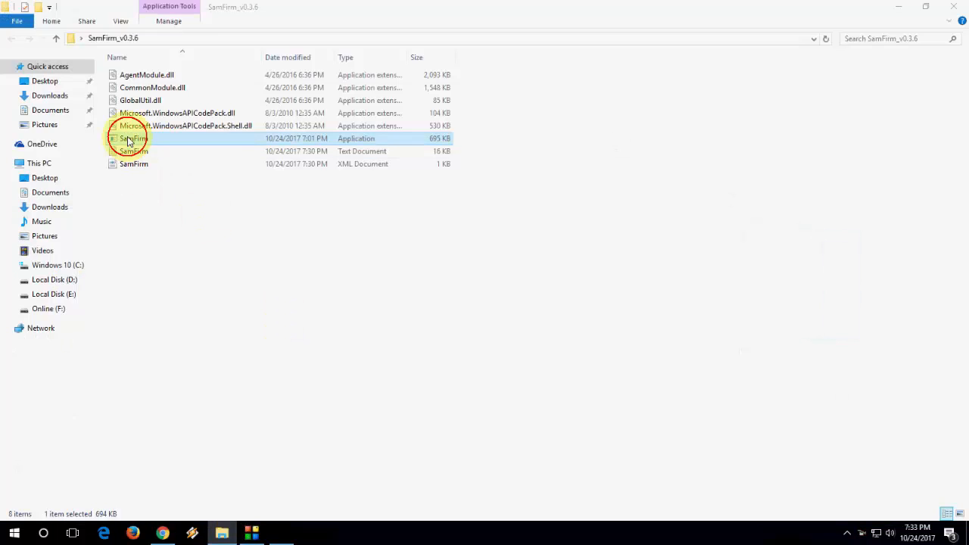
Run SamFirm.exe, check updates for SM-J700F / INS, then close it after the Visual C++ error
{"action": "double_click", "coordinate": [133, 138]}
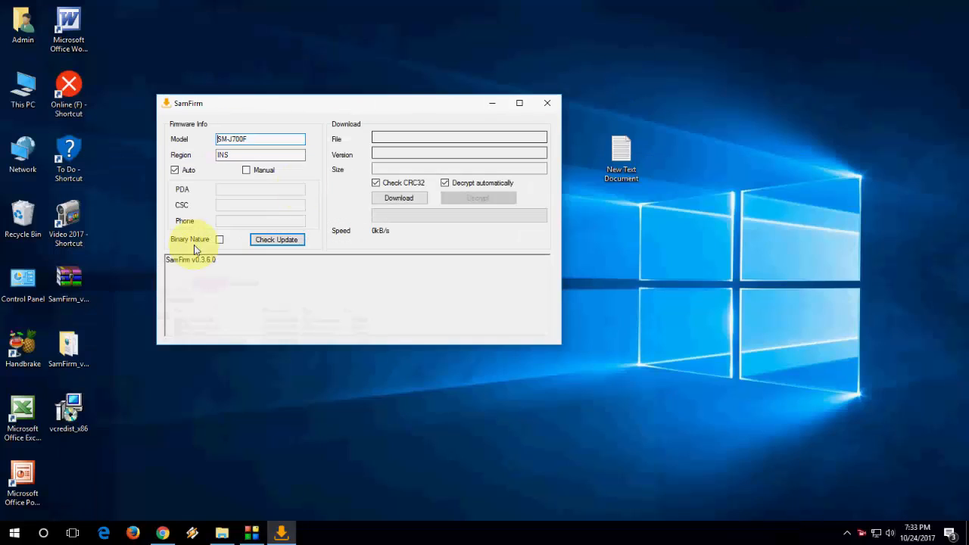
{"action": "left_click", "coordinate": [276, 239]}
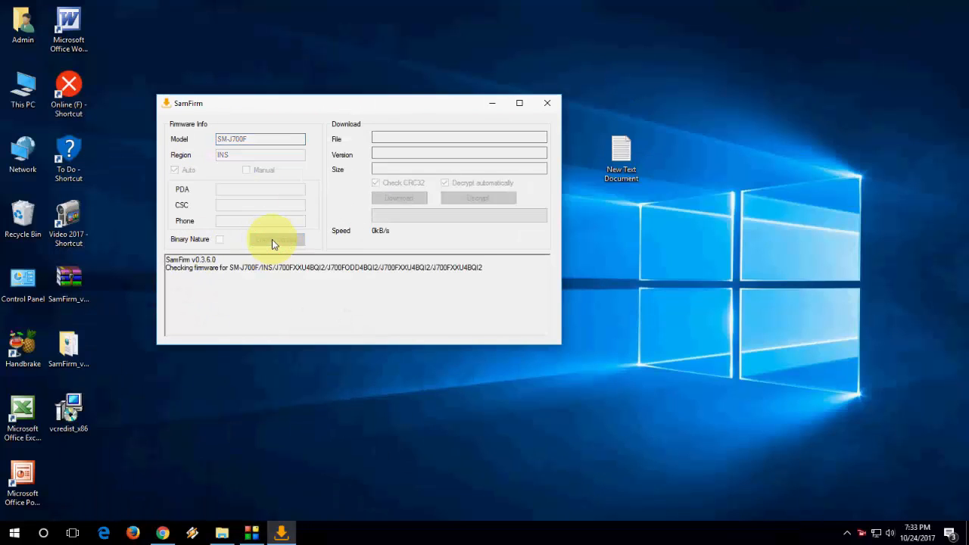
{"action": "left_click", "coordinate": [276, 240]}
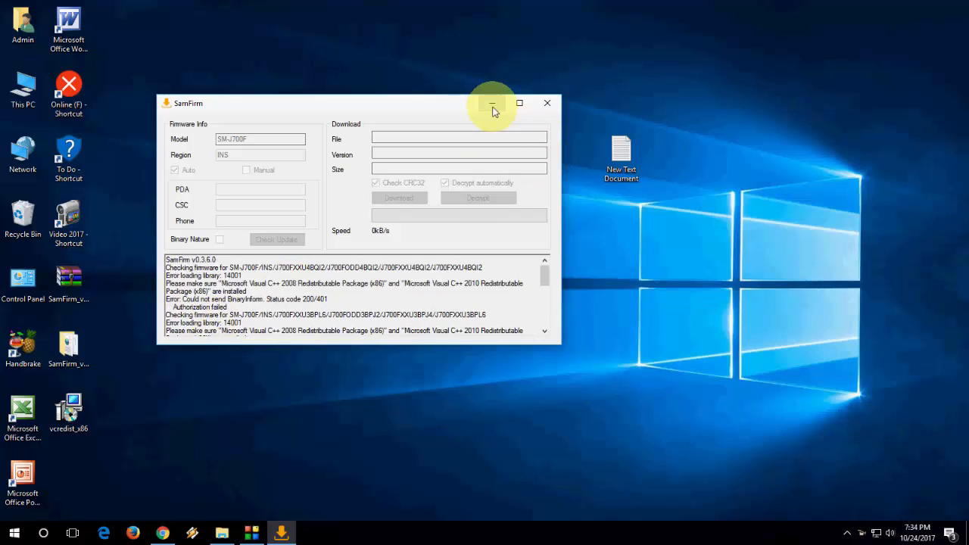
{"action": "mouse_move", "coordinate": [536, 104]}
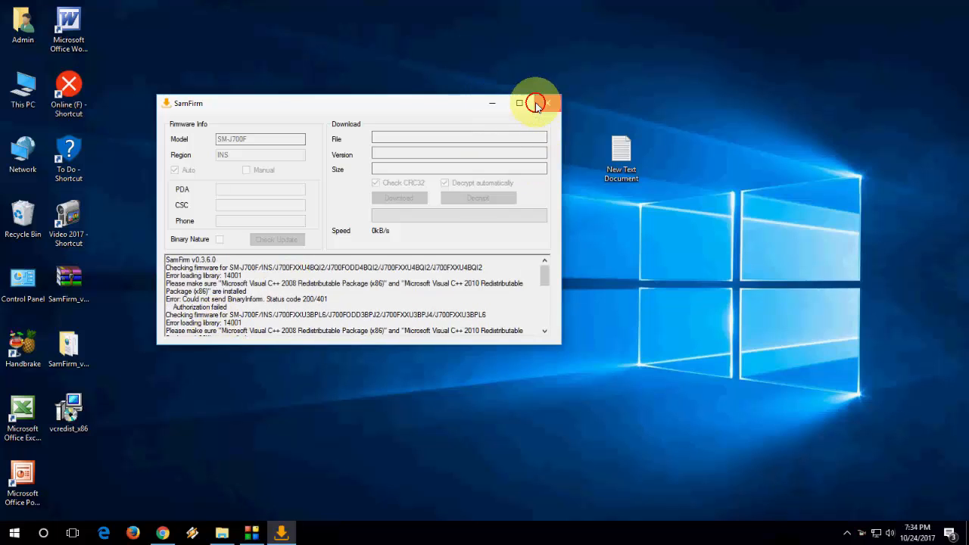
{"action": "left_click", "coordinate": [548, 103]}
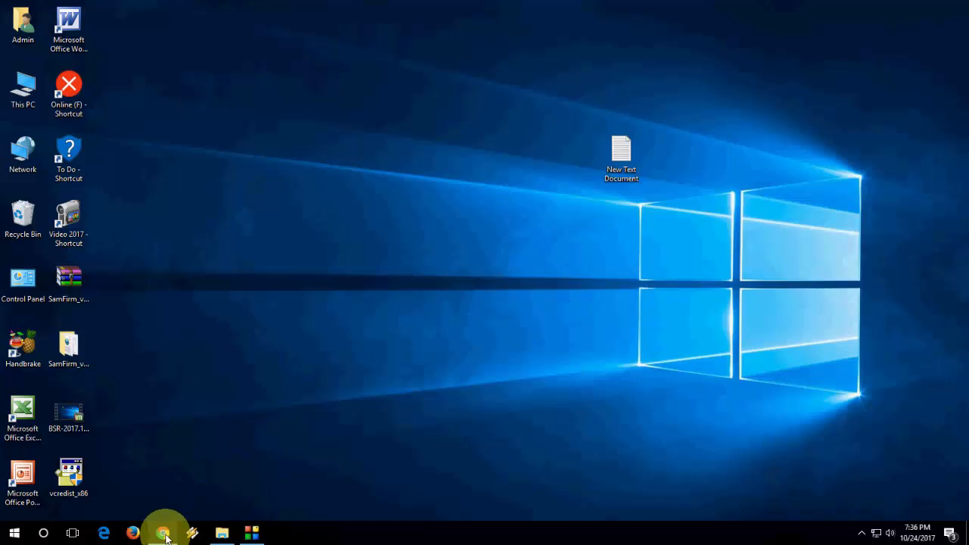
From the Chrome search, get the Visual C++ 2008 Redistributable (x86) installer from Microsoft's page
{"action": "left_click", "coordinate": [162, 534]}
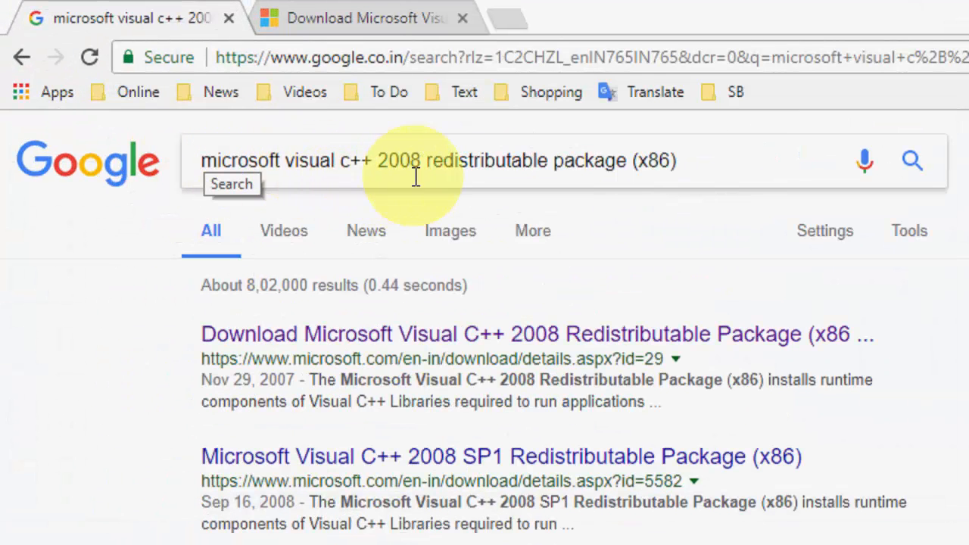
{"action": "mouse_move", "coordinate": [659, 174]}
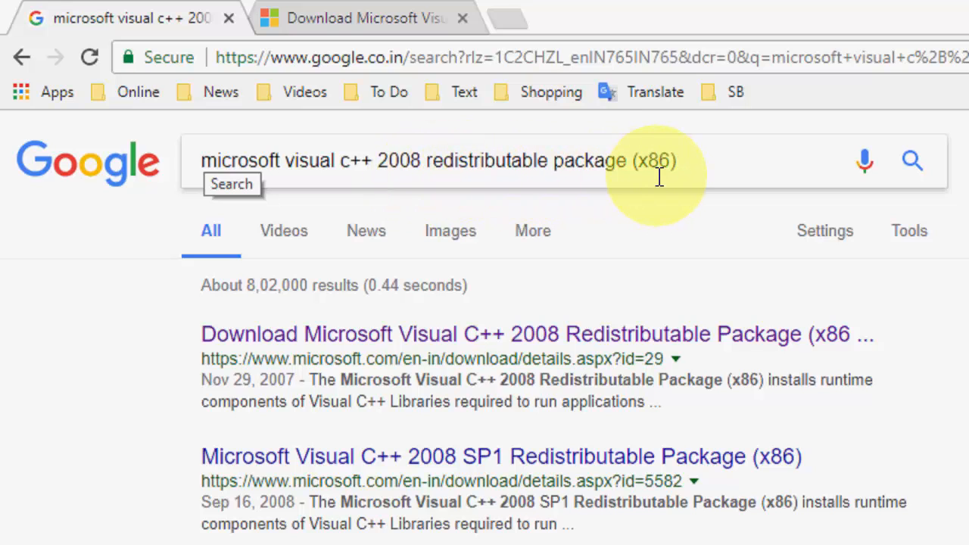
{"action": "mouse_move", "coordinate": [666, 220]}
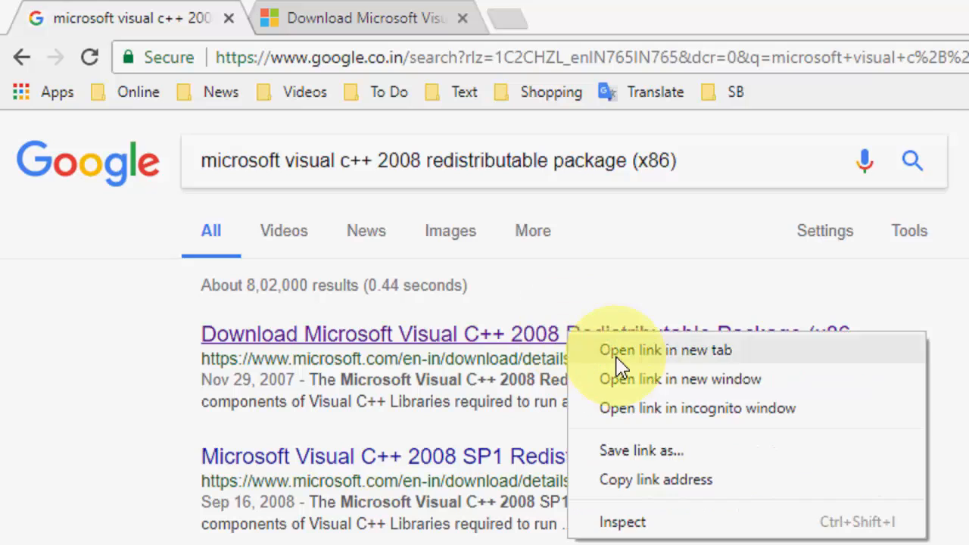
{"action": "left_click", "coordinate": [663, 349]}
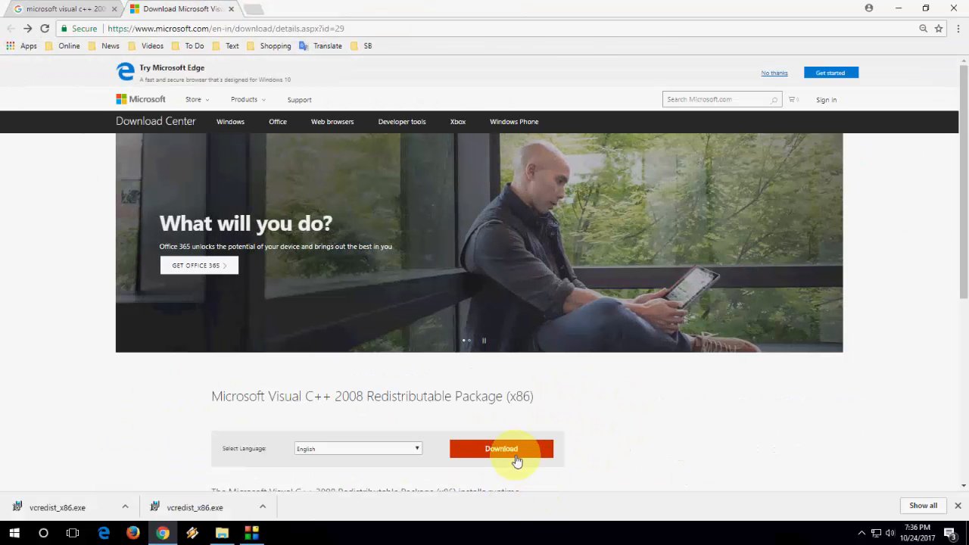
{"action": "left_click", "coordinate": [501, 449]}
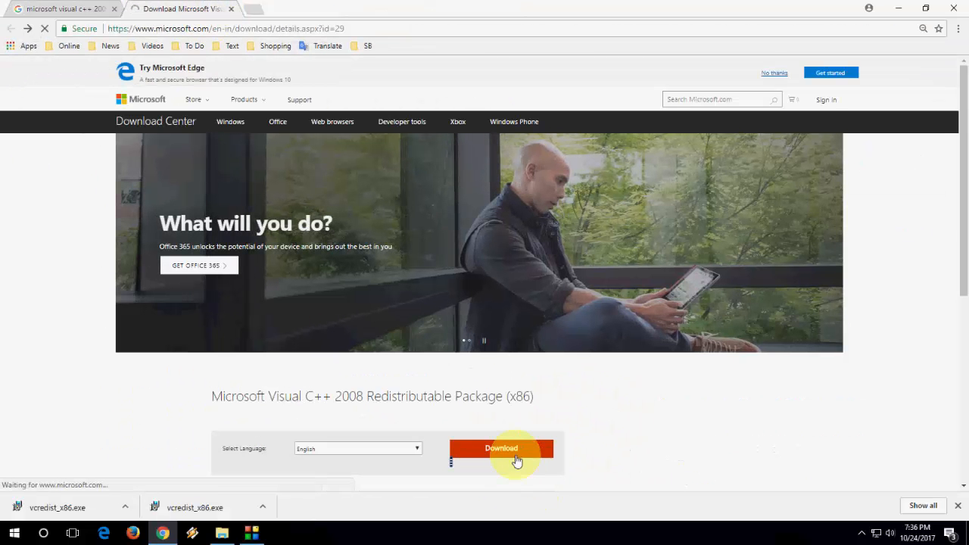
{"action": "left_click", "coordinate": [501, 448]}
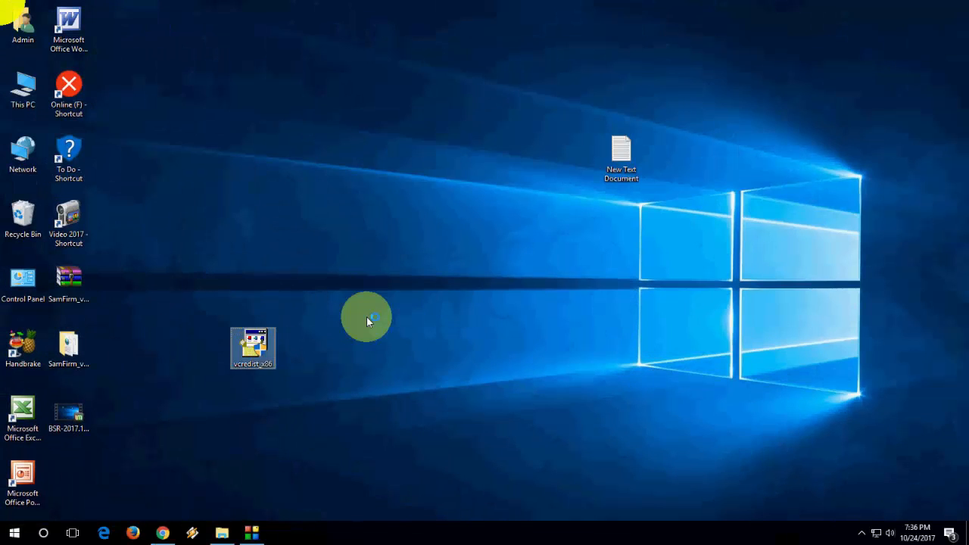
Run vcredist_x86, accept the license terms, install Visual C++ 2008 and finish the wizard
{"action": "double_click", "coordinate": [253, 347]}
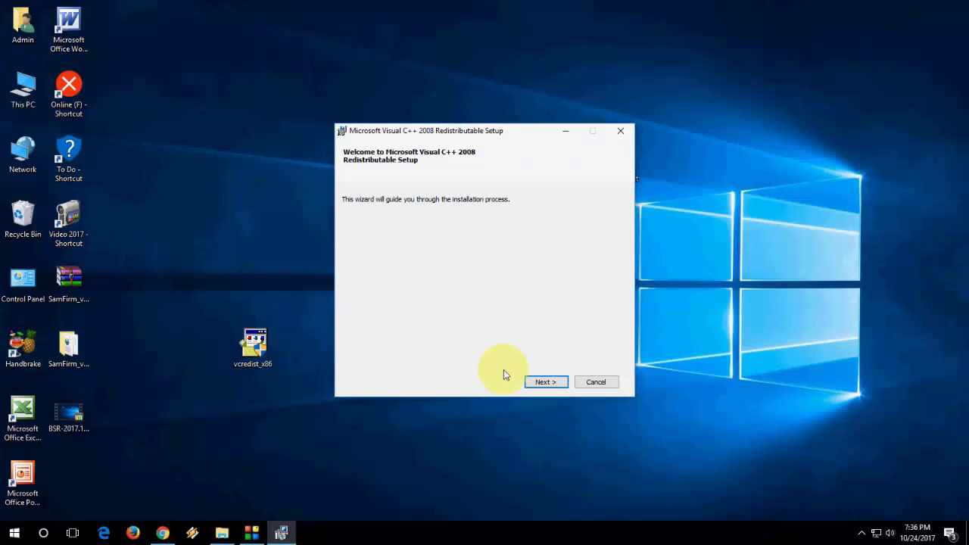
{"action": "left_click", "coordinate": [545, 381]}
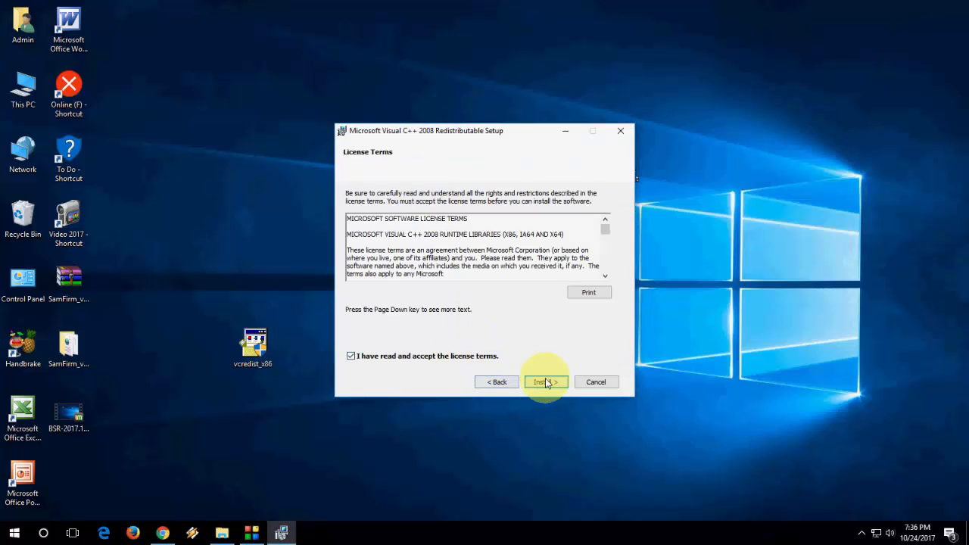
{"action": "left_click", "coordinate": [545, 382]}
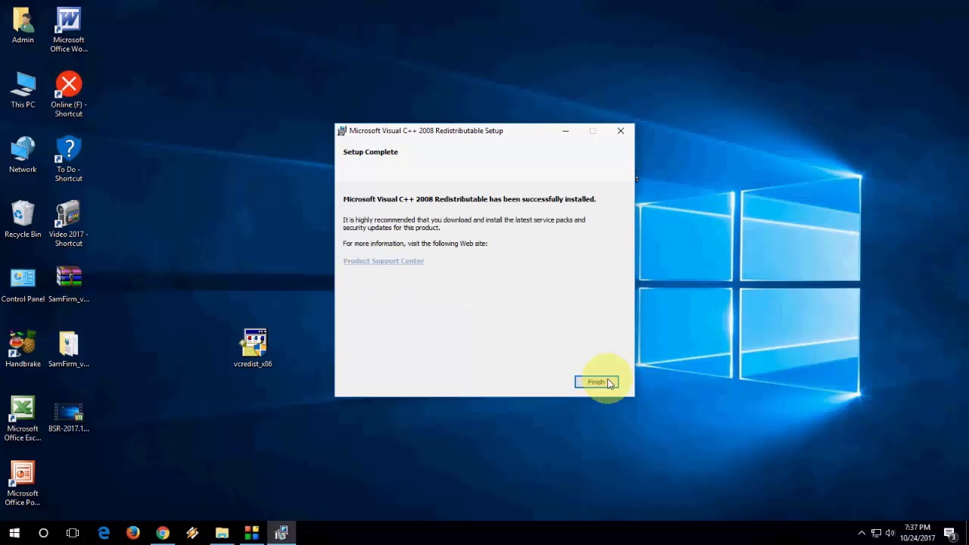
{"action": "left_click", "coordinate": [596, 382]}
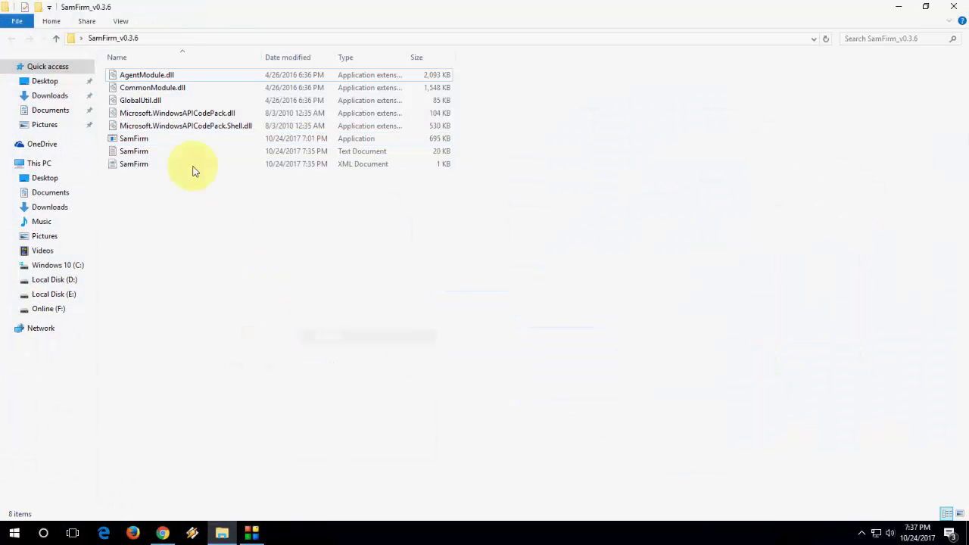
Relaunch SamFirm.exe and rerun Check Update, now finding the 1157 MB SM-J700F INS firmware
{"action": "double_click", "coordinate": [133, 138]}
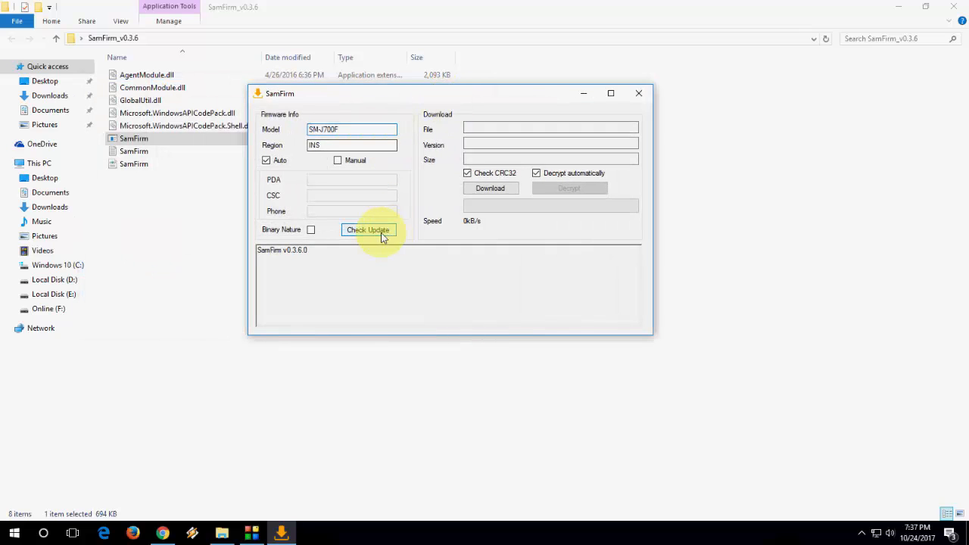
{"action": "left_click", "coordinate": [368, 230]}
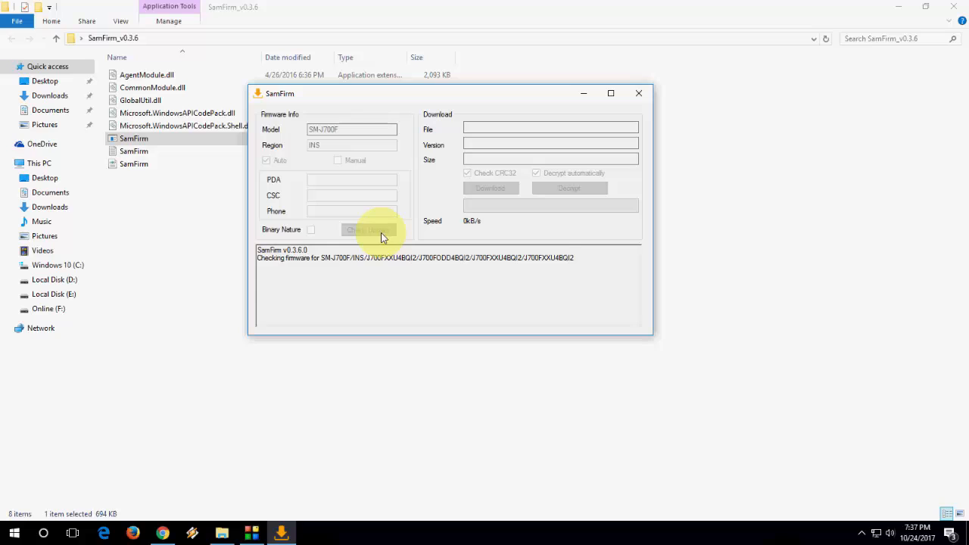
{"action": "left_click", "coordinate": [368, 231]}
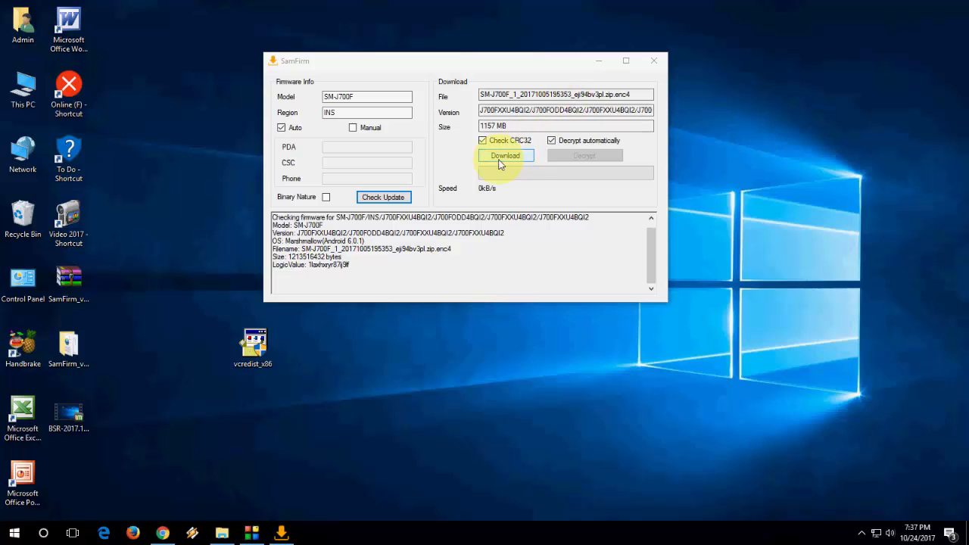
Download the found firmware, saving it to the Desktop, and reposition its new desktop file
{"action": "left_click", "coordinate": [506, 155]}
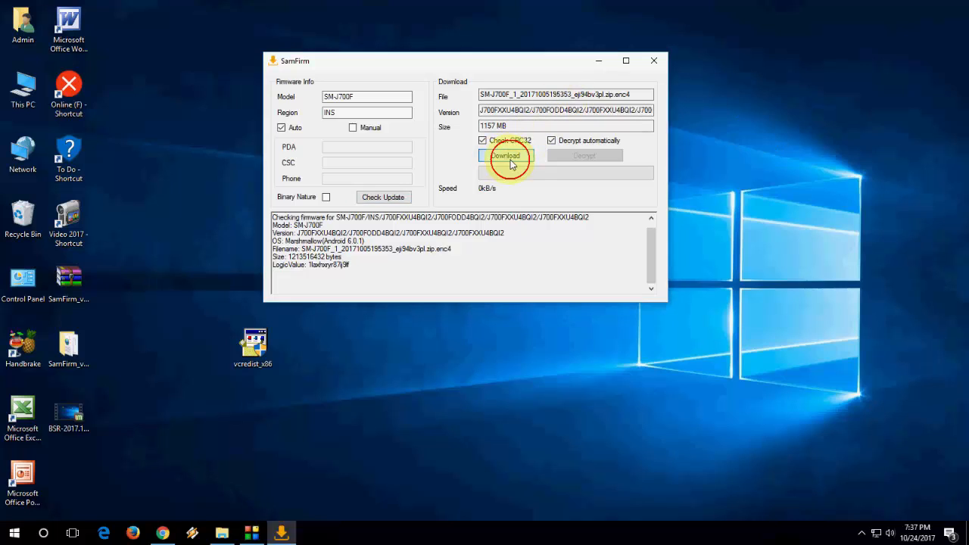
{"action": "left_click", "coordinate": [506, 154]}
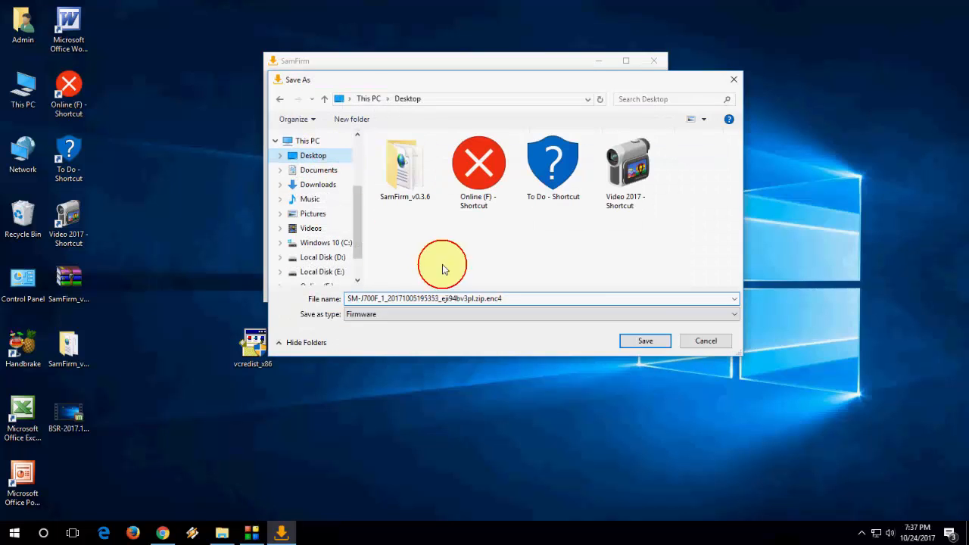
{"action": "left_click", "coordinate": [645, 341]}
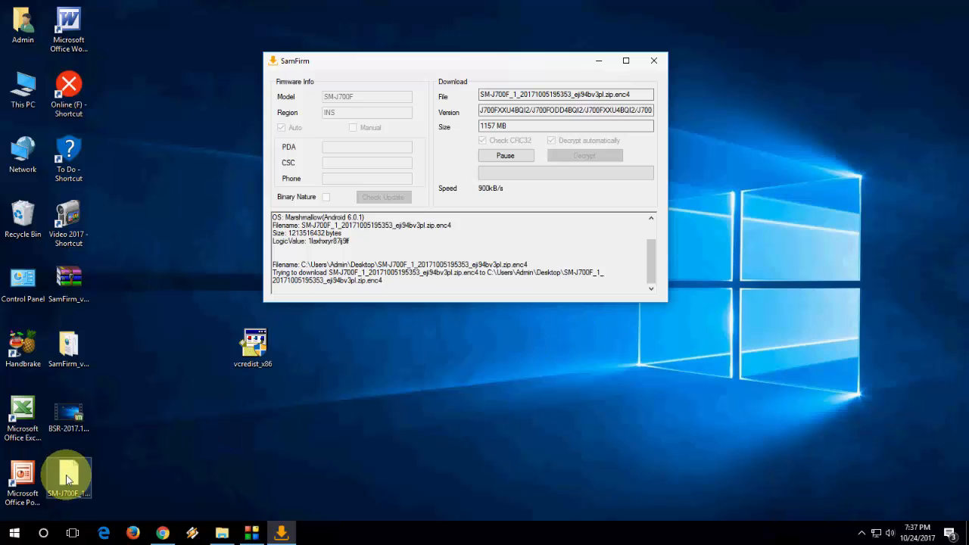
{"action": "left_click_drag", "start_coordinate": [68, 473], "coordinate": [194, 424]}
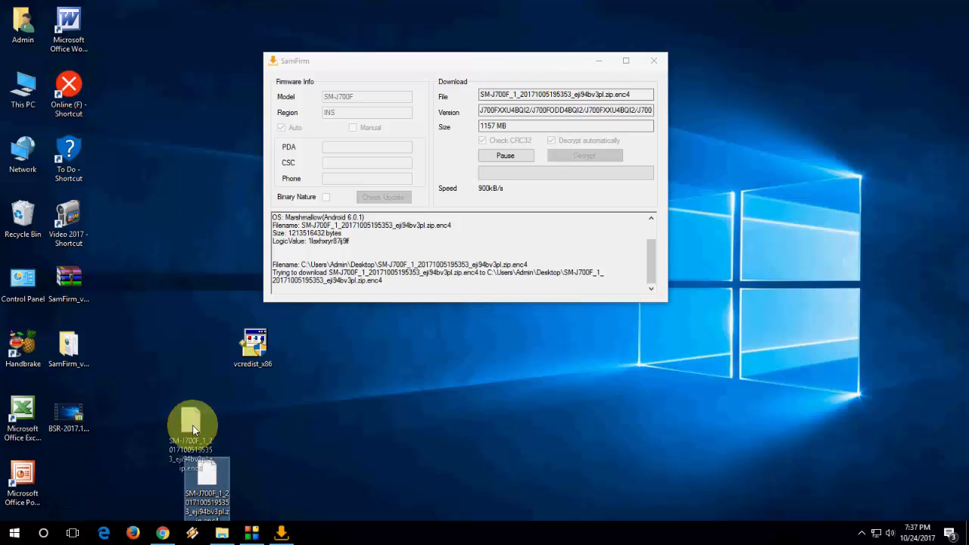